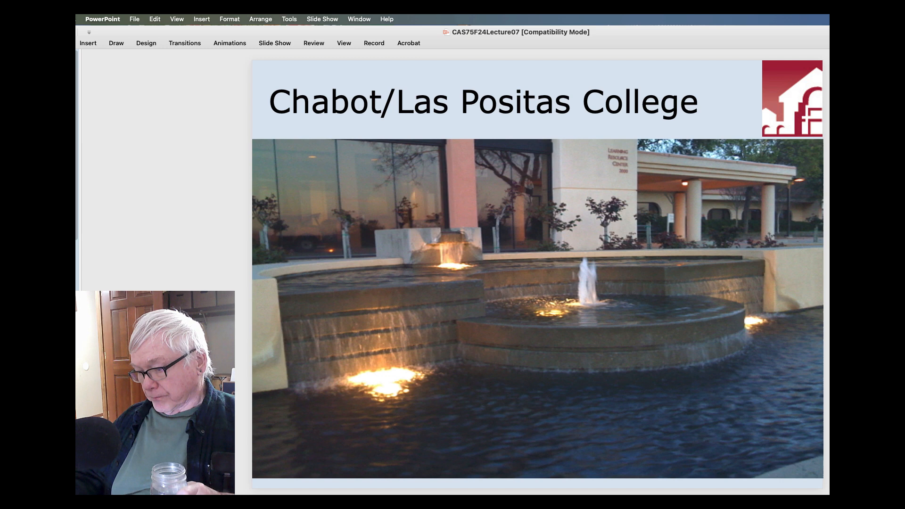
# - Advance to the 'heads up – get/install/read/run' slide listing software to install
pyautogui.press('right')
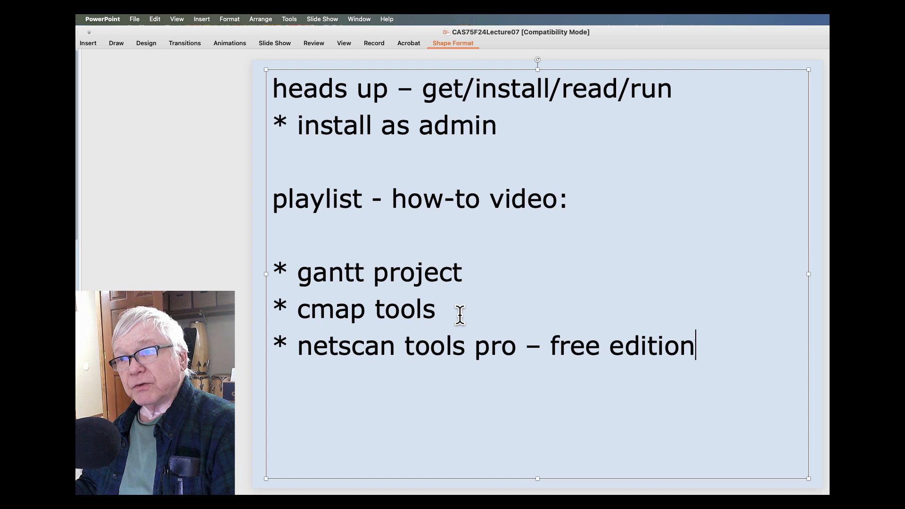
# - Add a '* Nmap -' bullet and prefix the netscan tools pro entry with 'optional -'
pyautogui.press('Return')
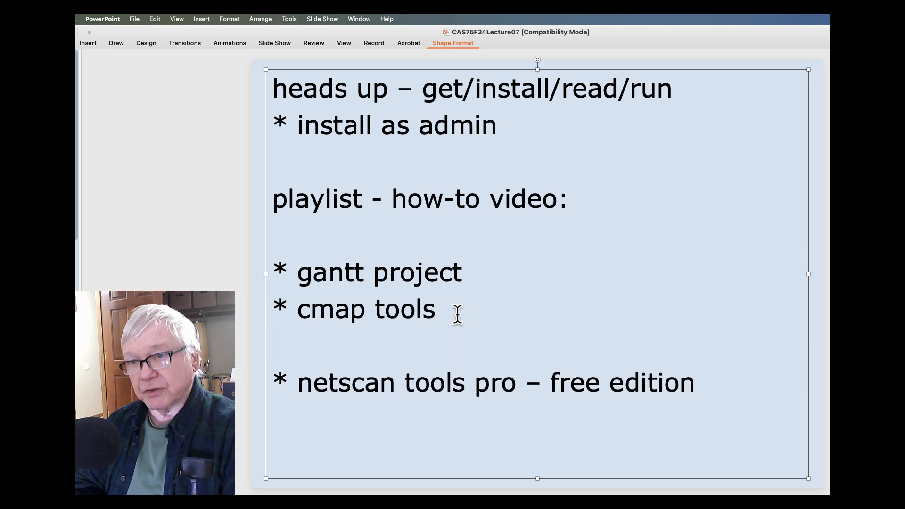
pyautogui.write('*')
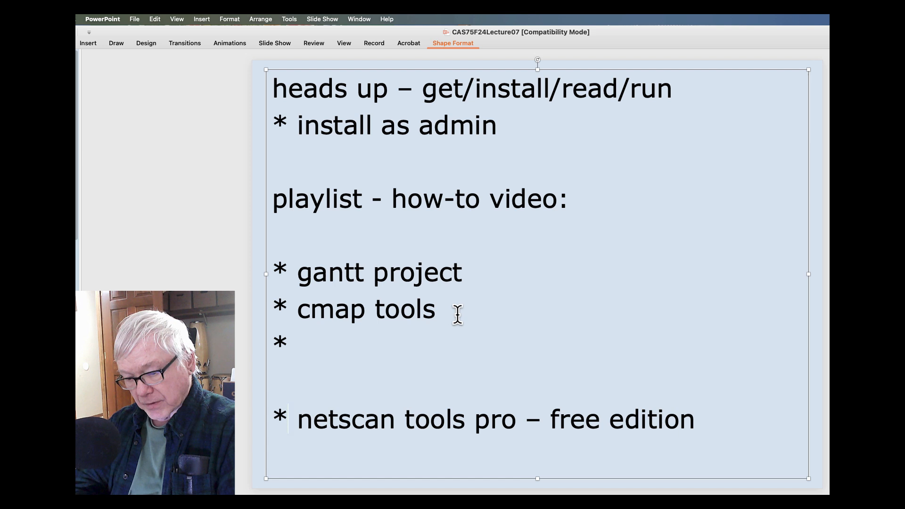
pyautogui.write('optional -')
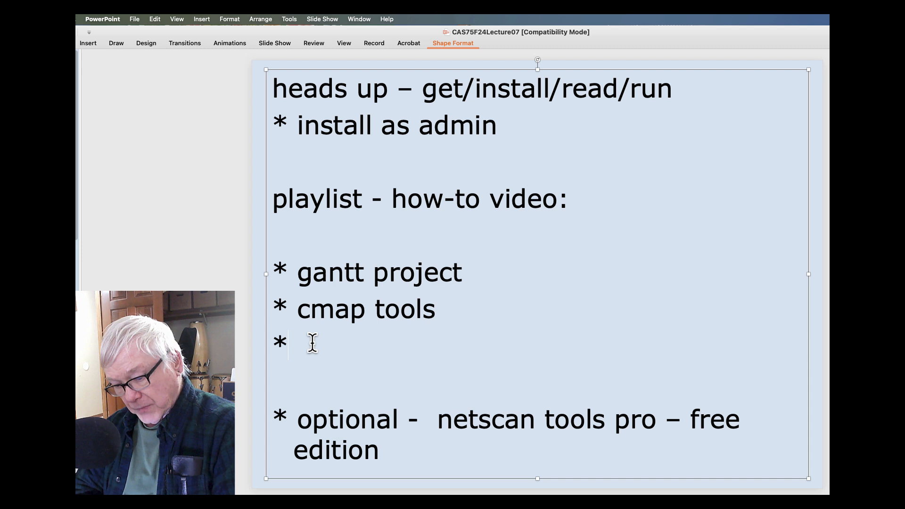
pyautogui.write('Nmap')
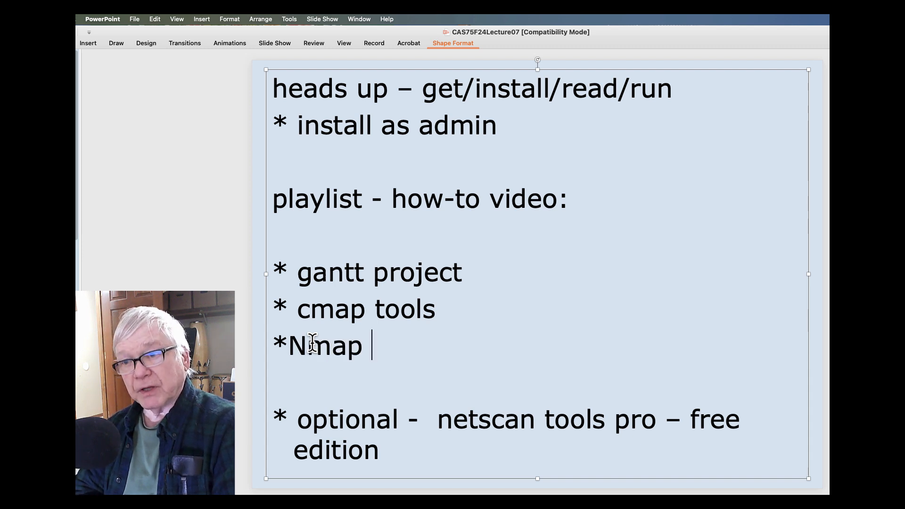
pyautogui.write('-')
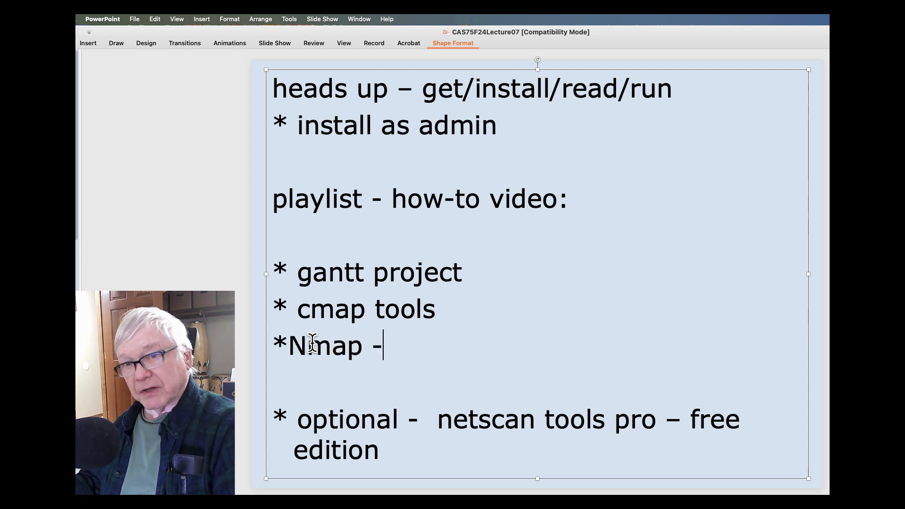
pyautogui.moveTo(378, 390)
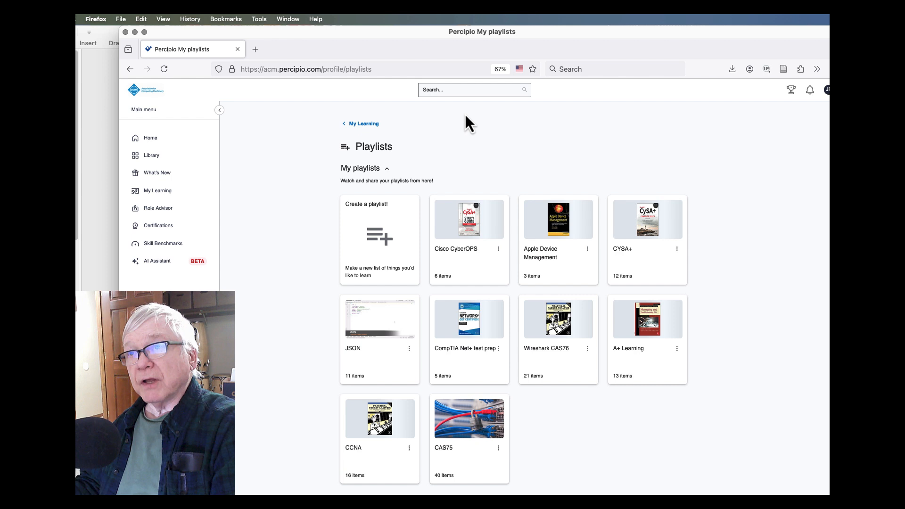
pyautogui.moveTo(504, 229)
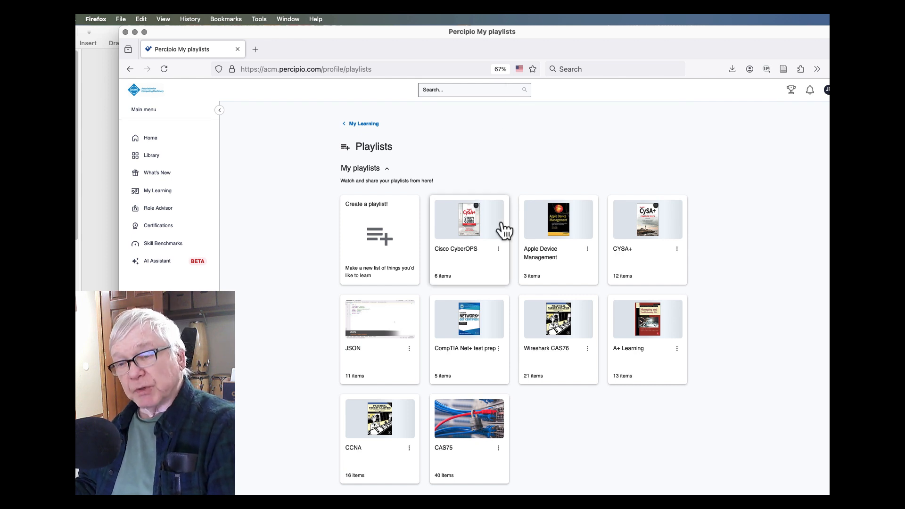
pyautogui.moveTo(472, 426)
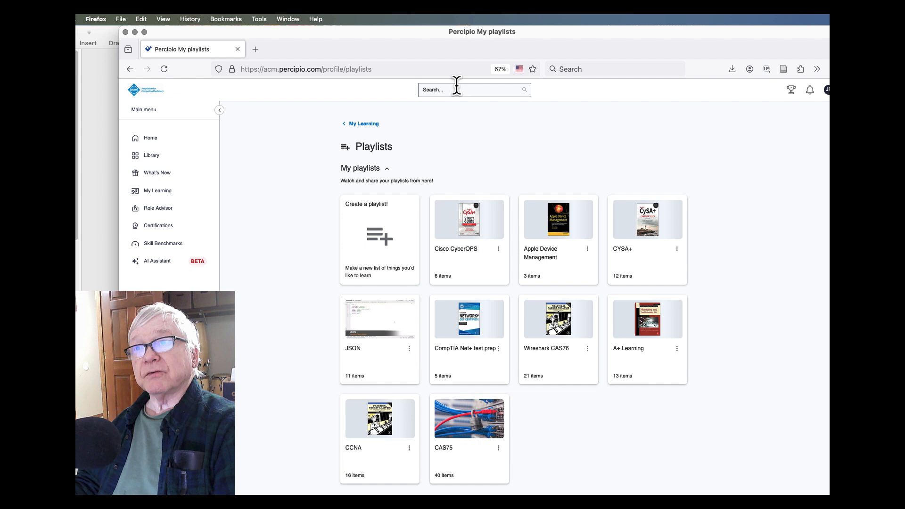
# - Search Percipio for 'pmbok', filter to books, and scroll through the PMBOK Guide editions
pyautogui.write('p')
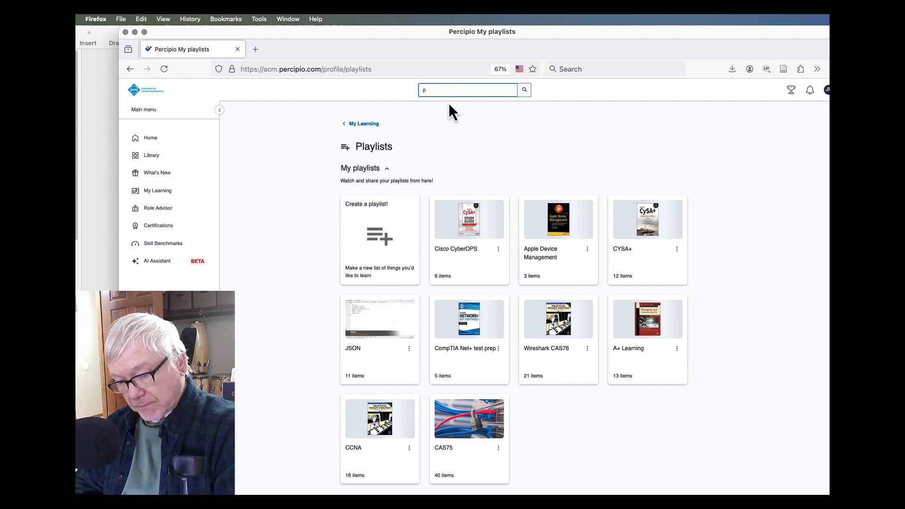
pyautogui.write('pmbok')
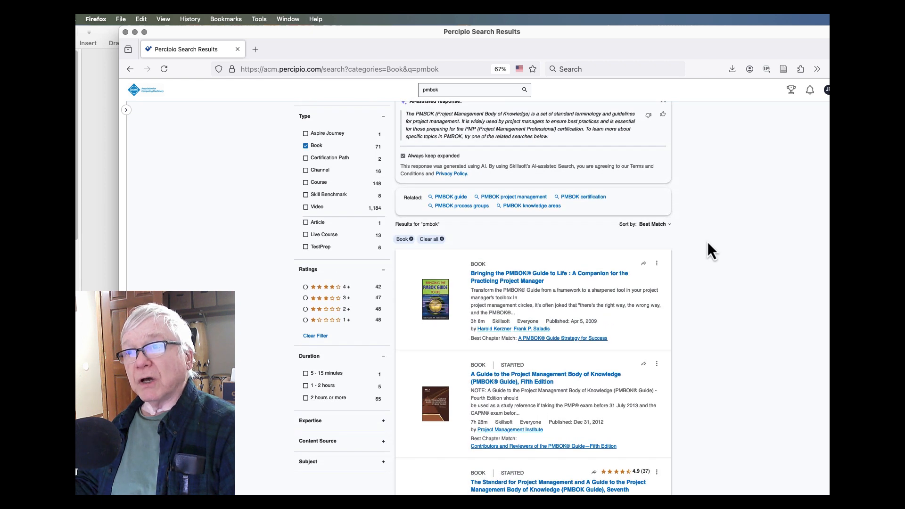
pyautogui.scroll(-3)
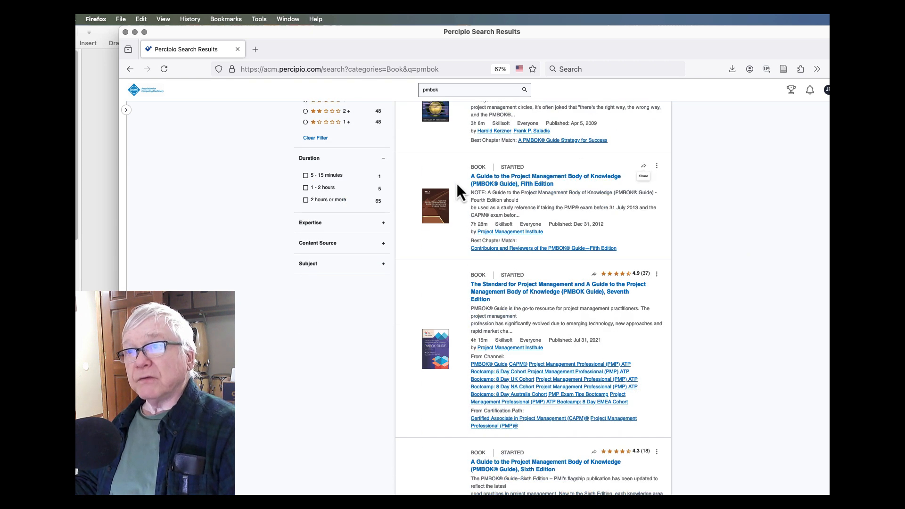
pyautogui.moveTo(663, 173)
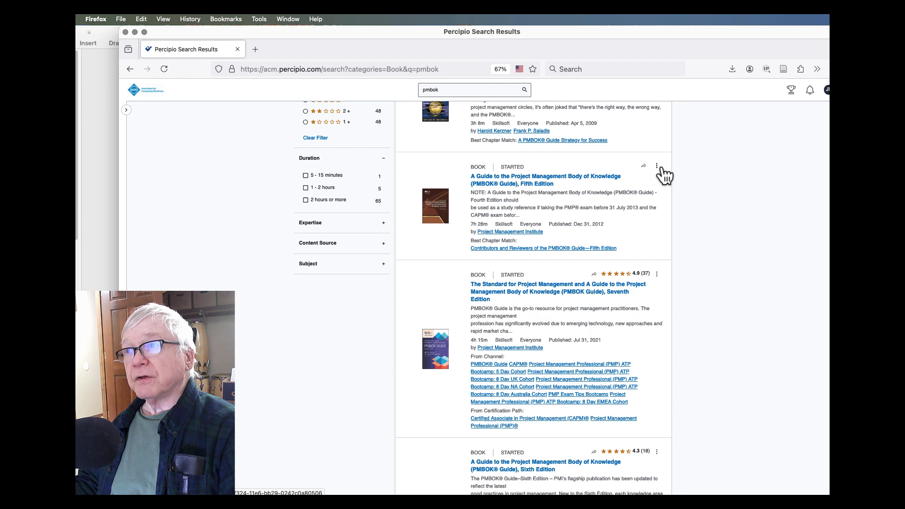
# - Choose Playlist add/remove from the Fifth Edition PMBOK Guide's options menu
pyautogui.click(656, 167)
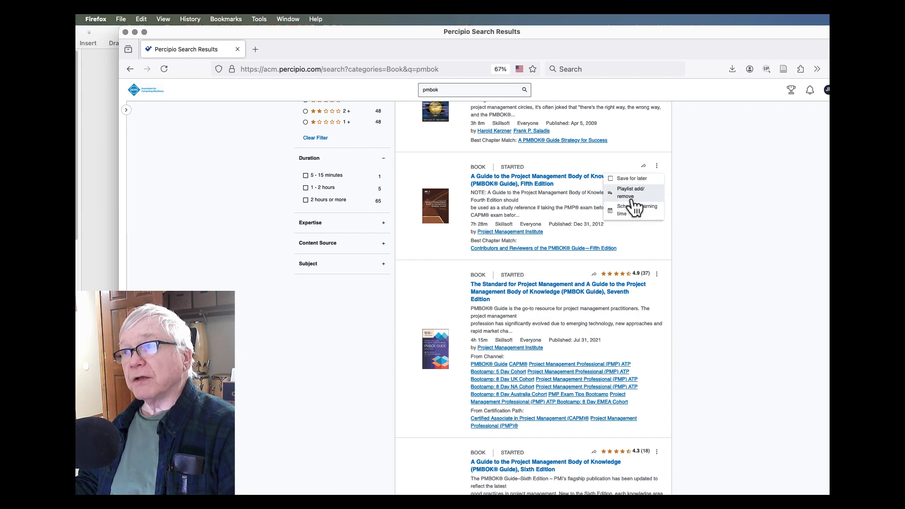
pyautogui.click(622, 193)
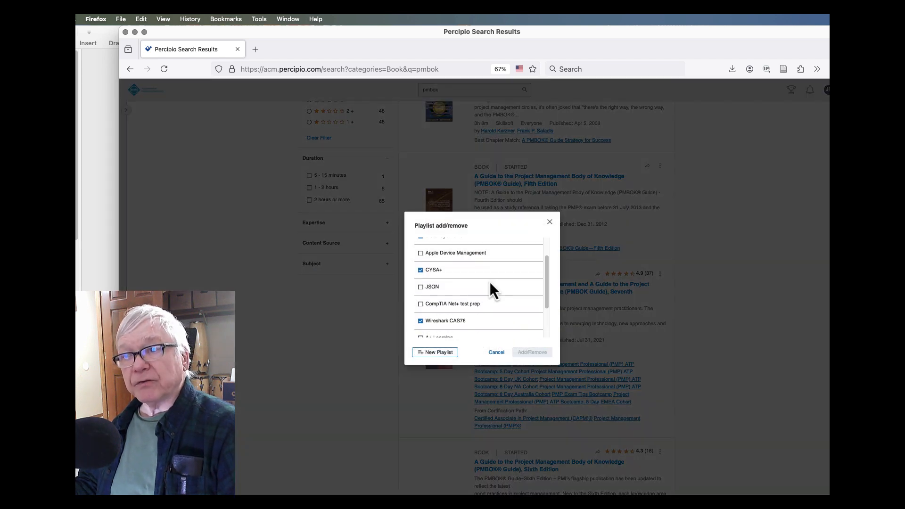
pyautogui.scroll(-3)
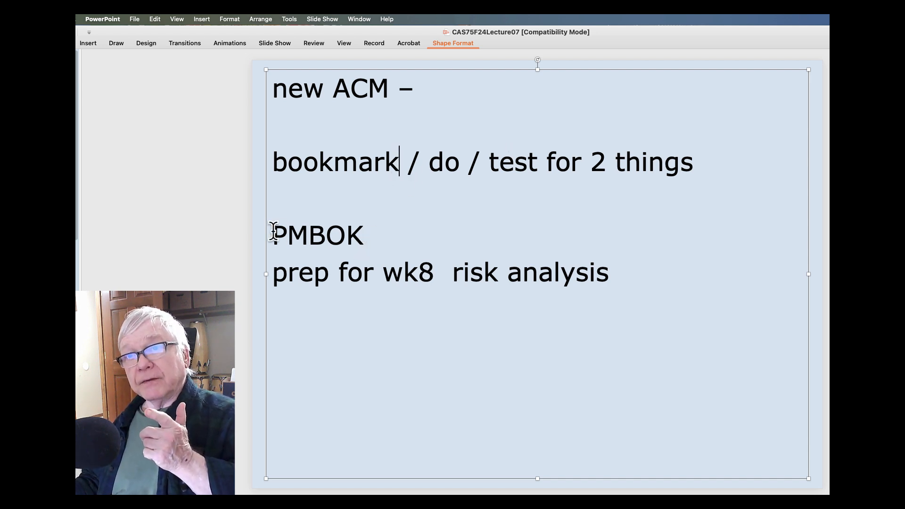
# - Switch the lecture deck to Slide Sorter view
pyautogui.doubleClick(317, 235)
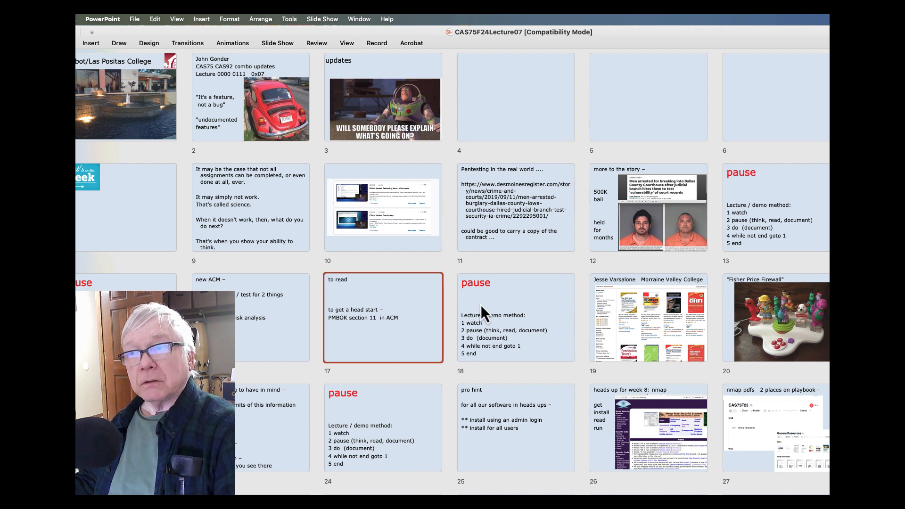
# - Open the 'dispensation week' slide thumbnail in Normal view
pyautogui.doubleClick(514, 317)
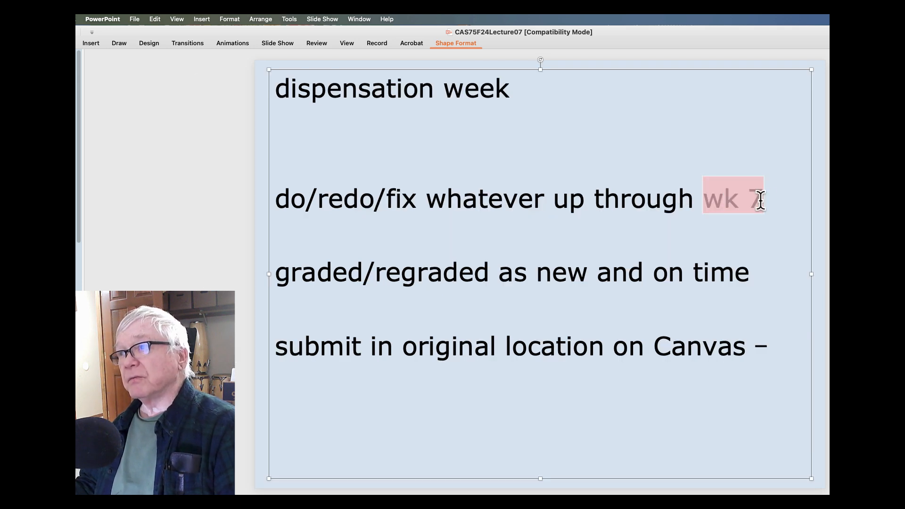
# - Replace 'wk 7' with 'end of semester -' on the dispensation week slide
pyautogui.write('end of')
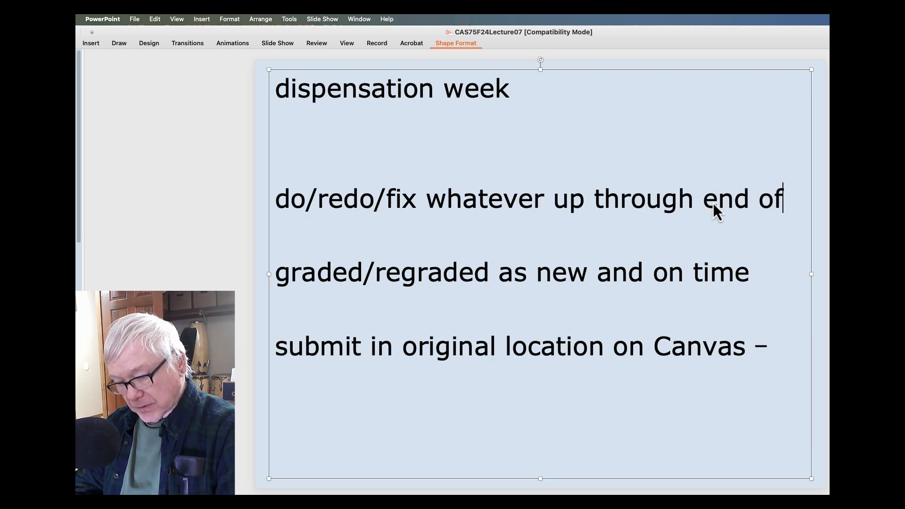
pyautogui.write('semester -')
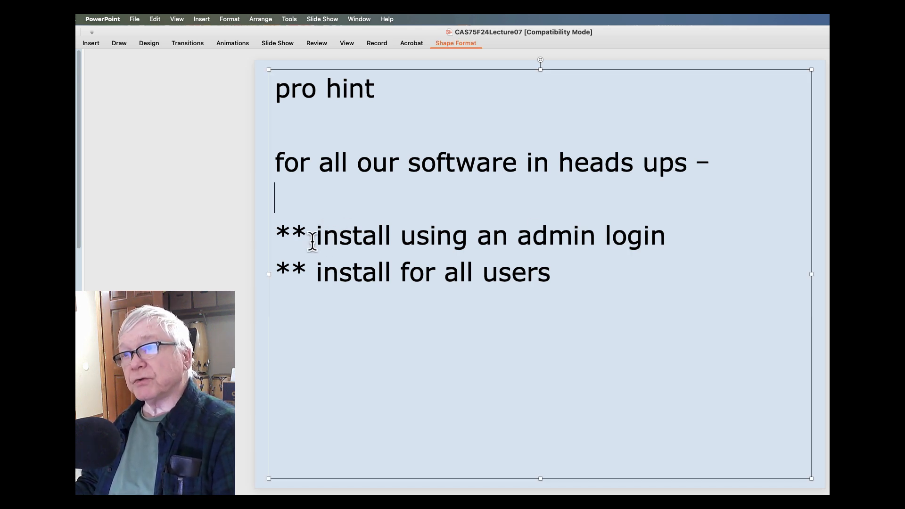
# - Select both '** install' tip lines on the pro hint slide
pyautogui.moveTo(316, 235); pyautogui.dragTo(664, 235)
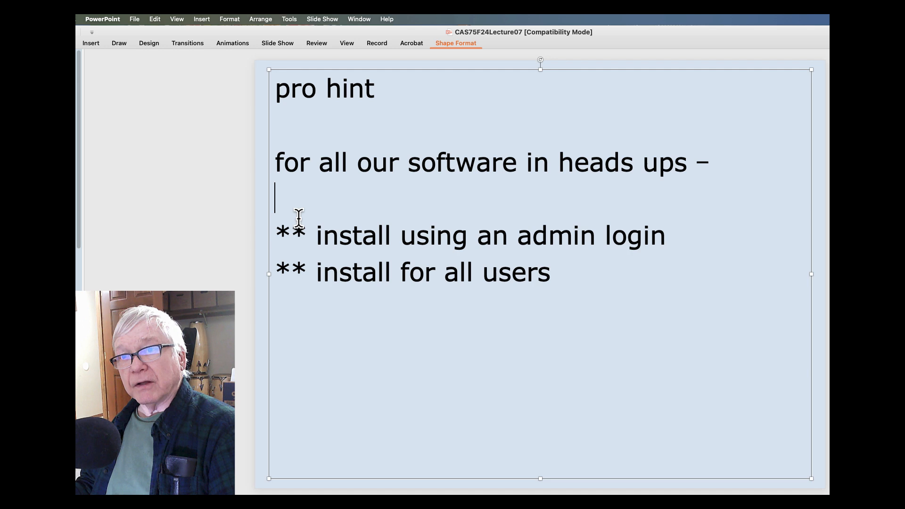
pyautogui.moveTo(276, 234); pyautogui.dragTo(557, 272)
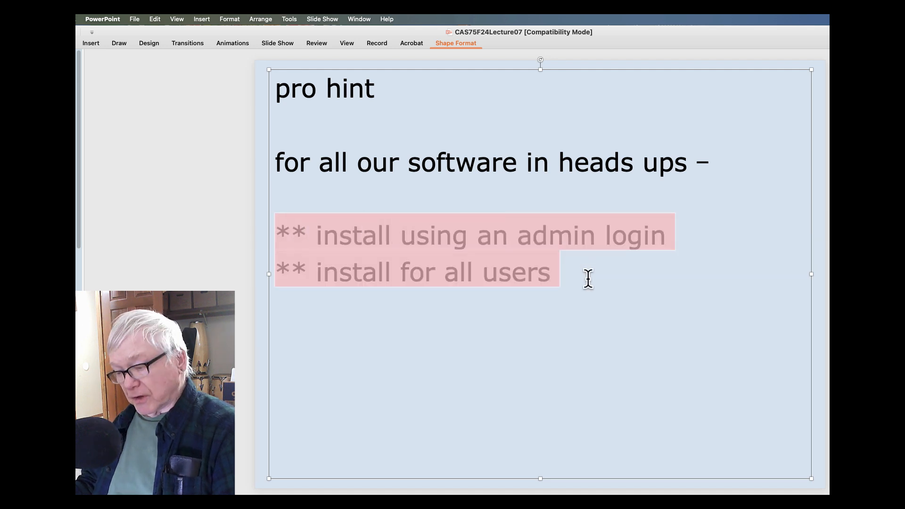
pyautogui.moveTo(565, 311)
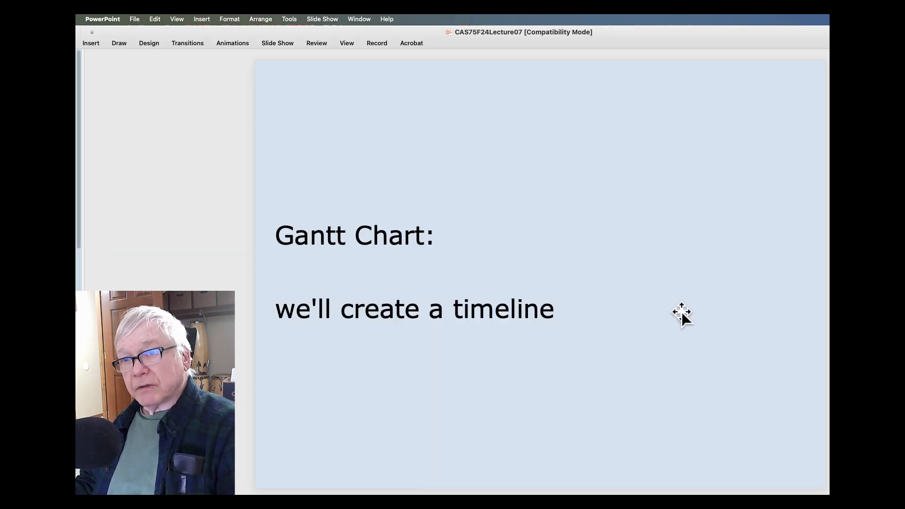
pyautogui.moveTo(669, 348)
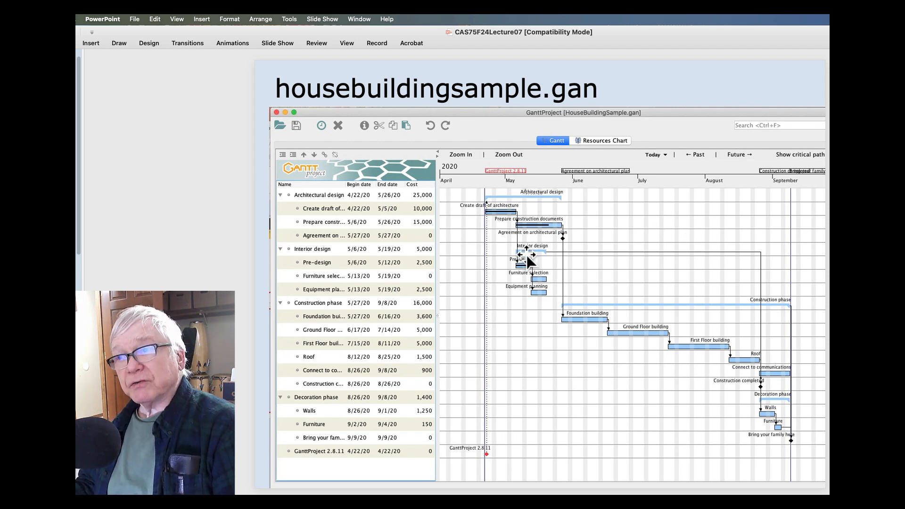
pyautogui.moveTo(732, 266)
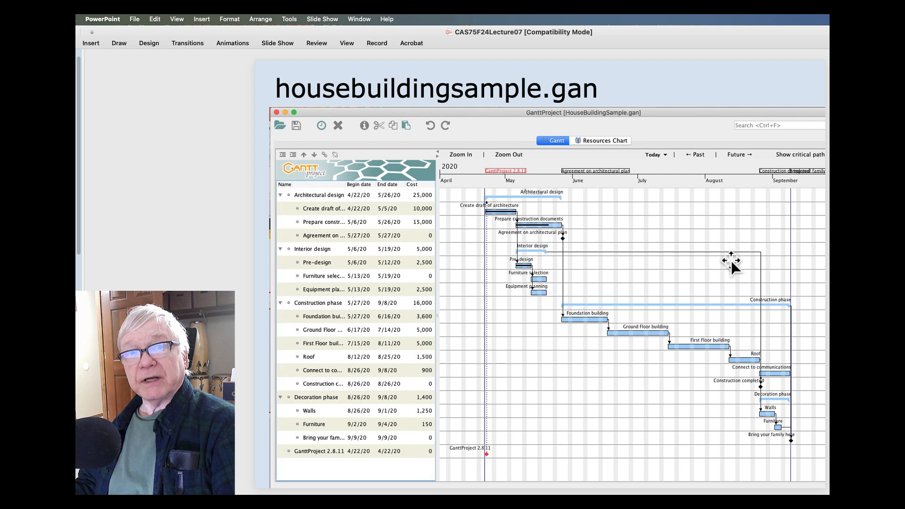
pyautogui.moveTo(681, 268)
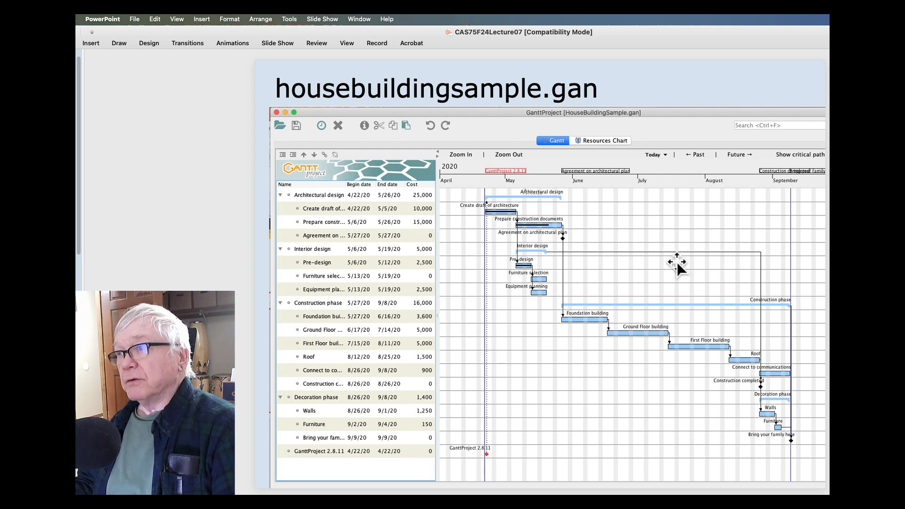
pyautogui.moveTo(684, 268)
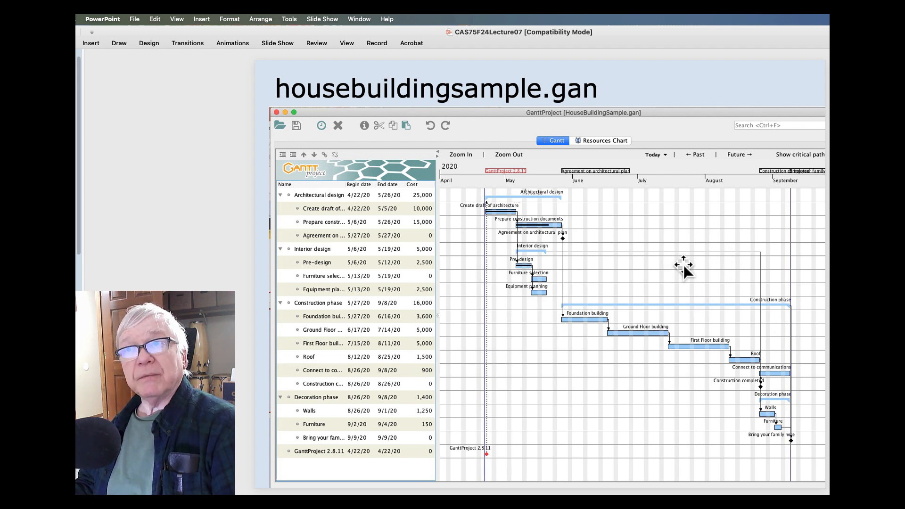
pyautogui.moveTo(507, 157)
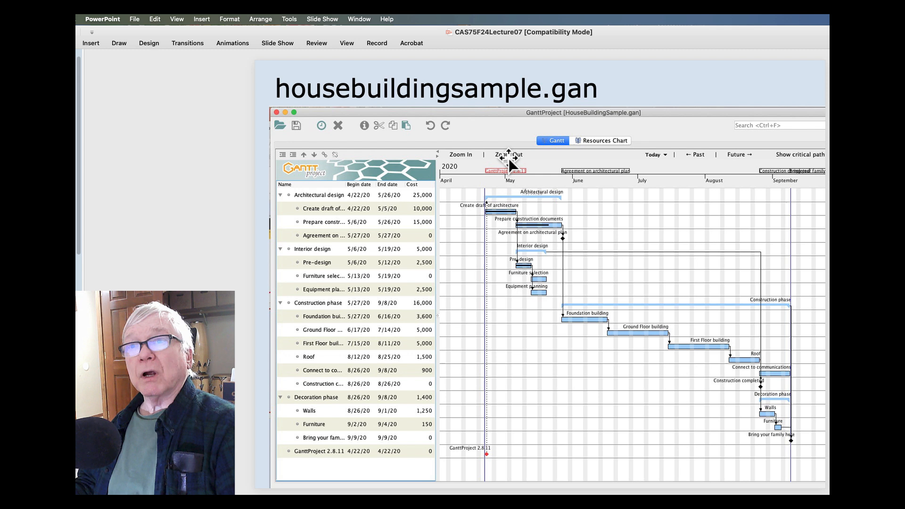
pyautogui.moveTo(543, 260)
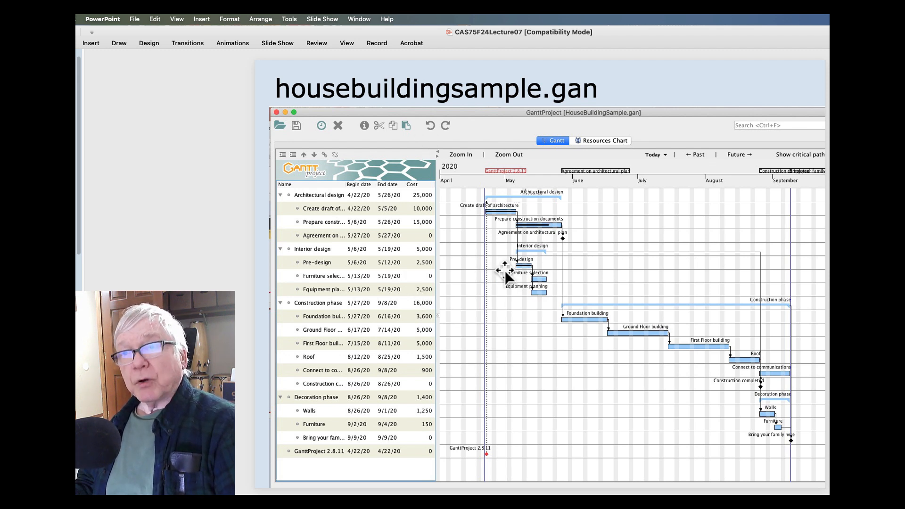
pyautogui.moveTo(542, 240)
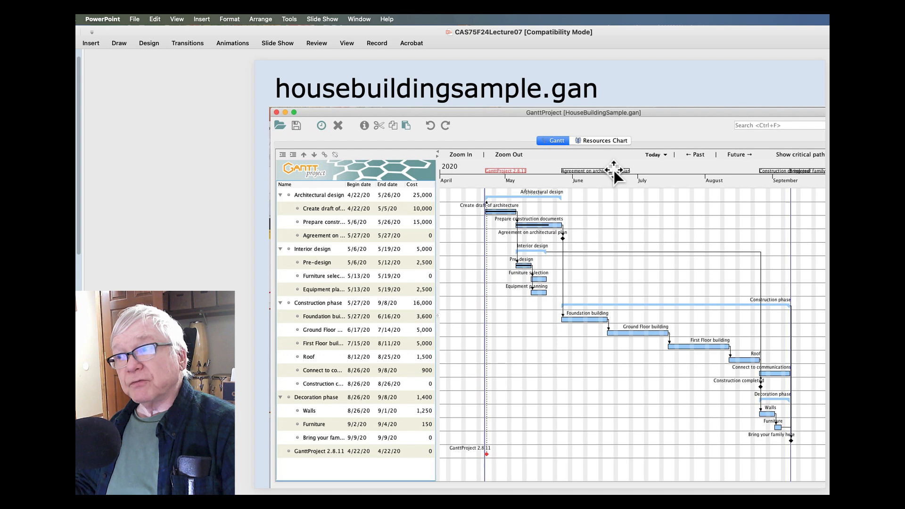
pyautogui.moveTo(715, 196)
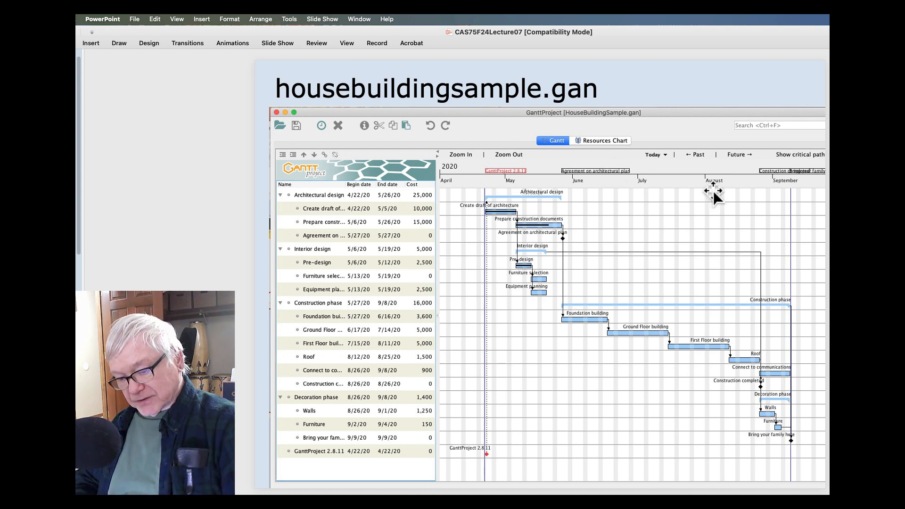